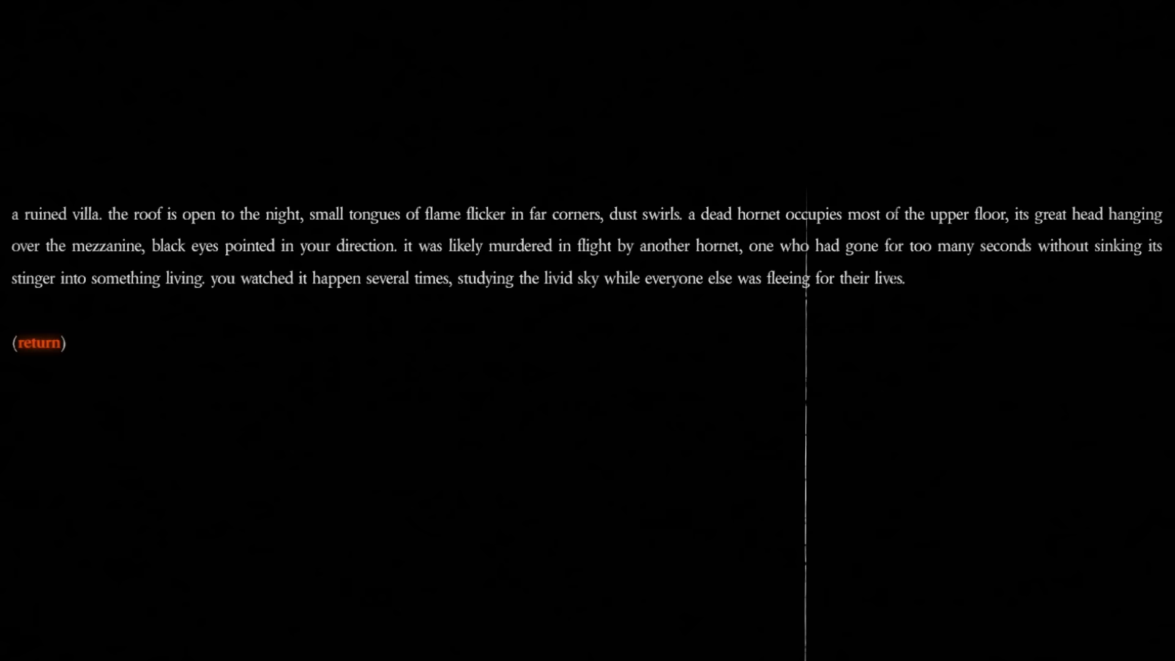
# Leave the ruined villa and follow the throats link back to the Hornets title page.
pyautogui.click(37, 342)
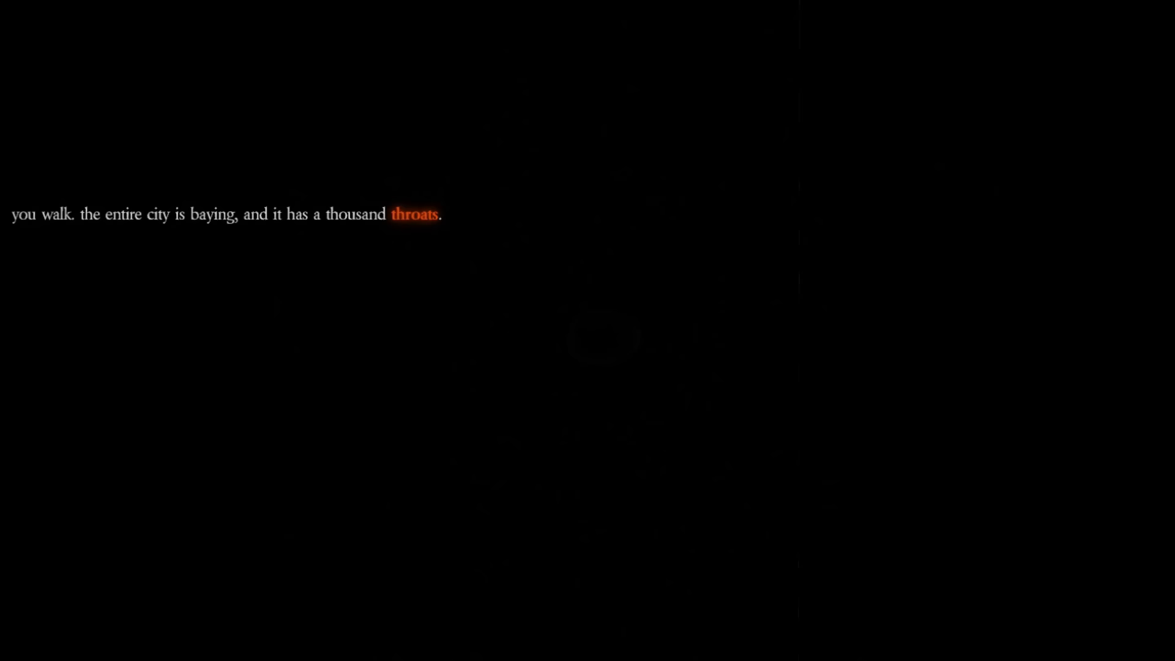
pyautogui.click(414, 214)
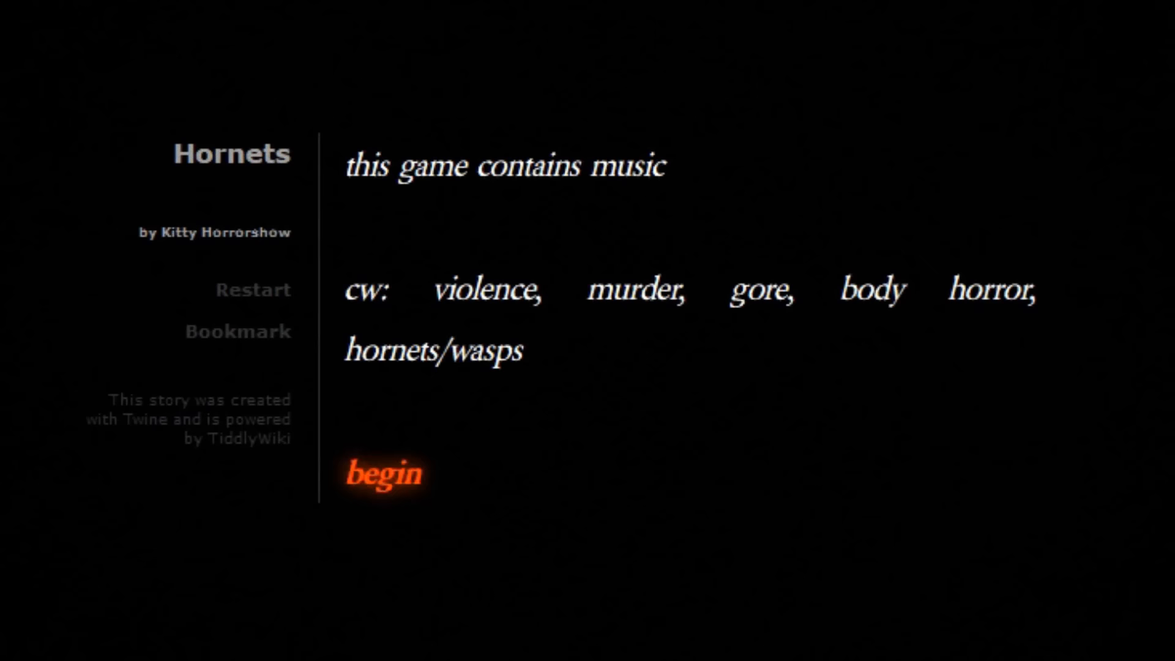
# Begin a new Hornets playthrough and move into the opening passage.
pyautogui.click(383, 474)
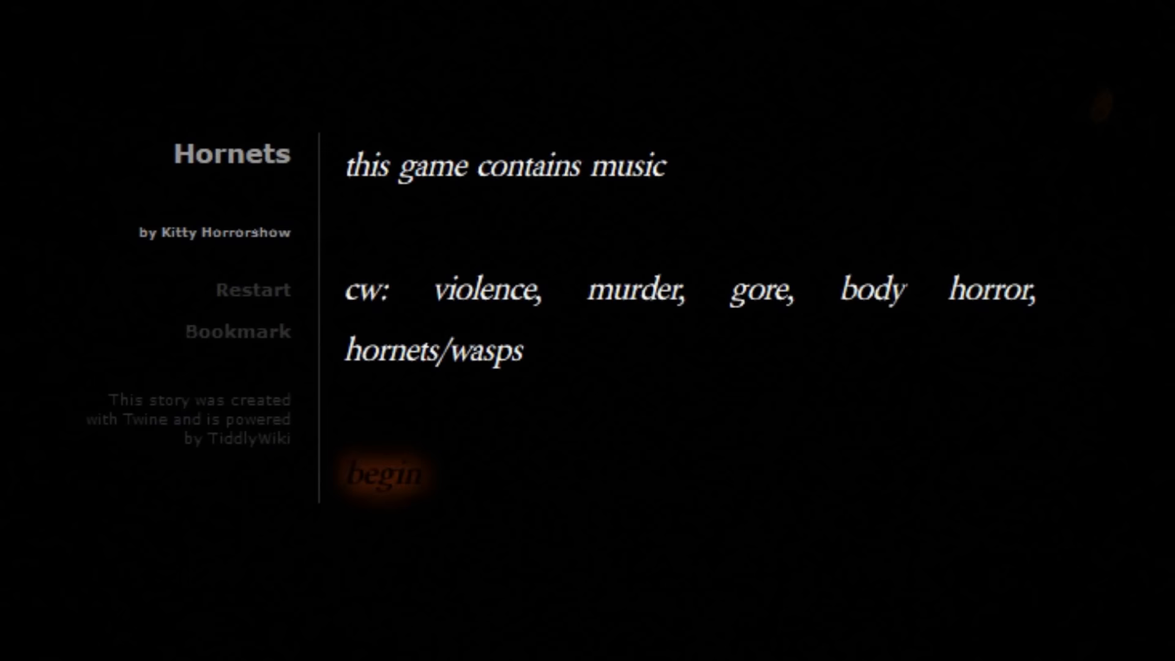
pyautogui.click(384, 473)
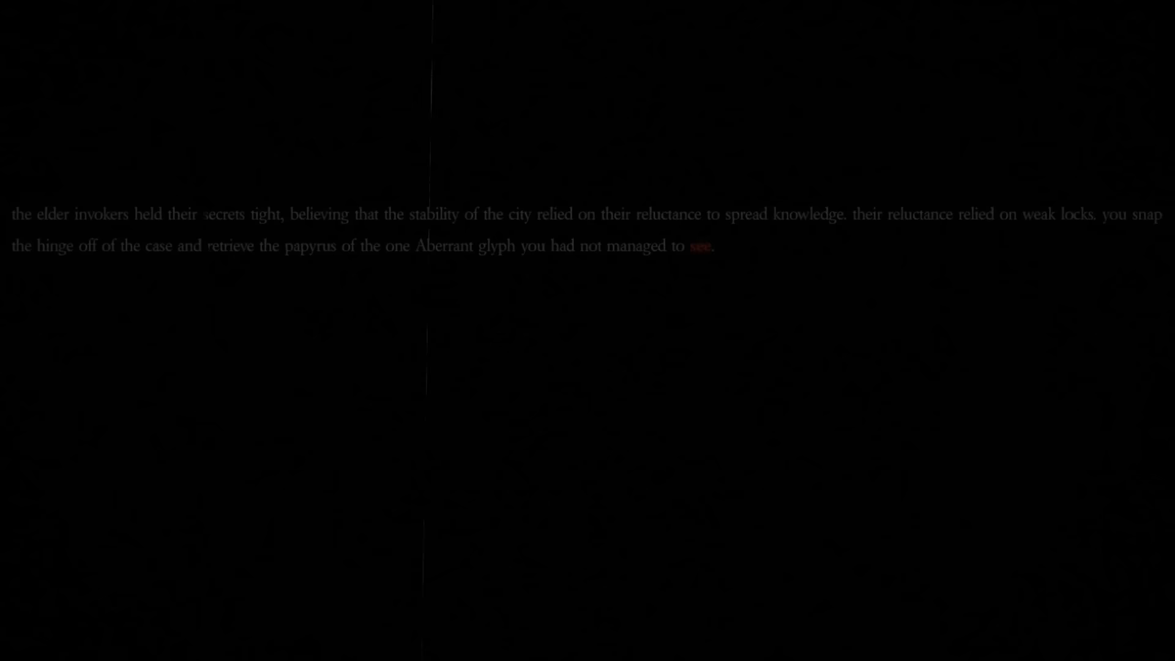
# Continue past the glyph papyrus, crank the gatehouse winch, and leave the gatehouse.
pyautogui.click(699, 245)
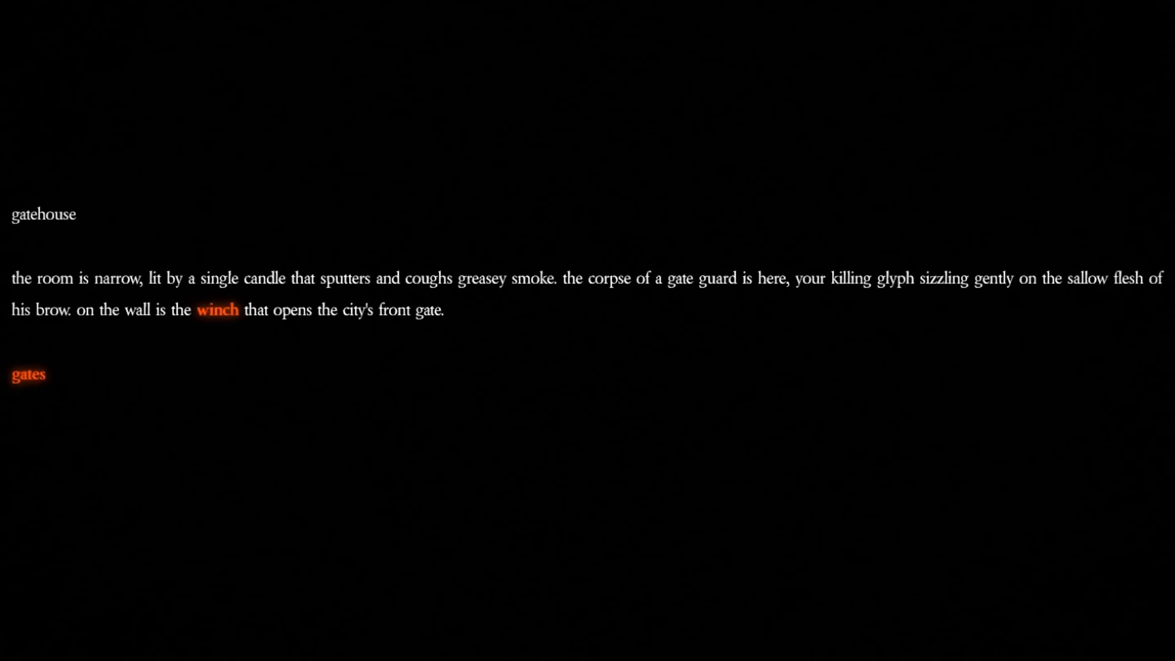
pyautogui.click(218, 311)
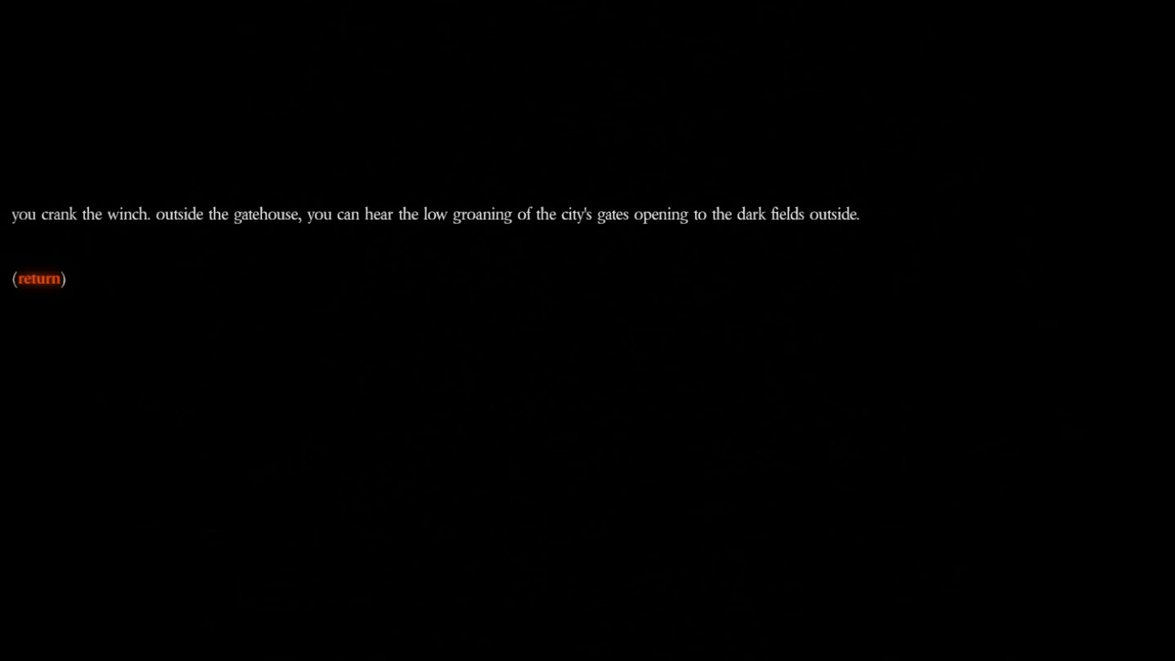
pyautogui.click(37, 278)
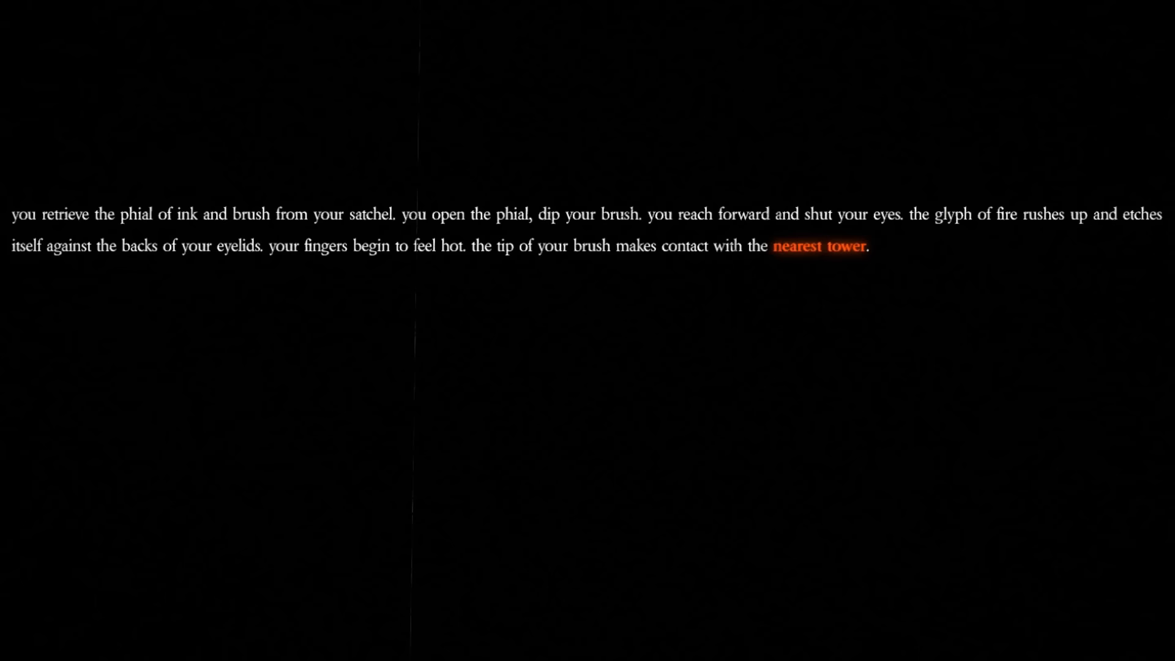
# Touch the brush to the nearest tower, crank the winch again, and head to the city center.
pyautogui.click(818, 244)
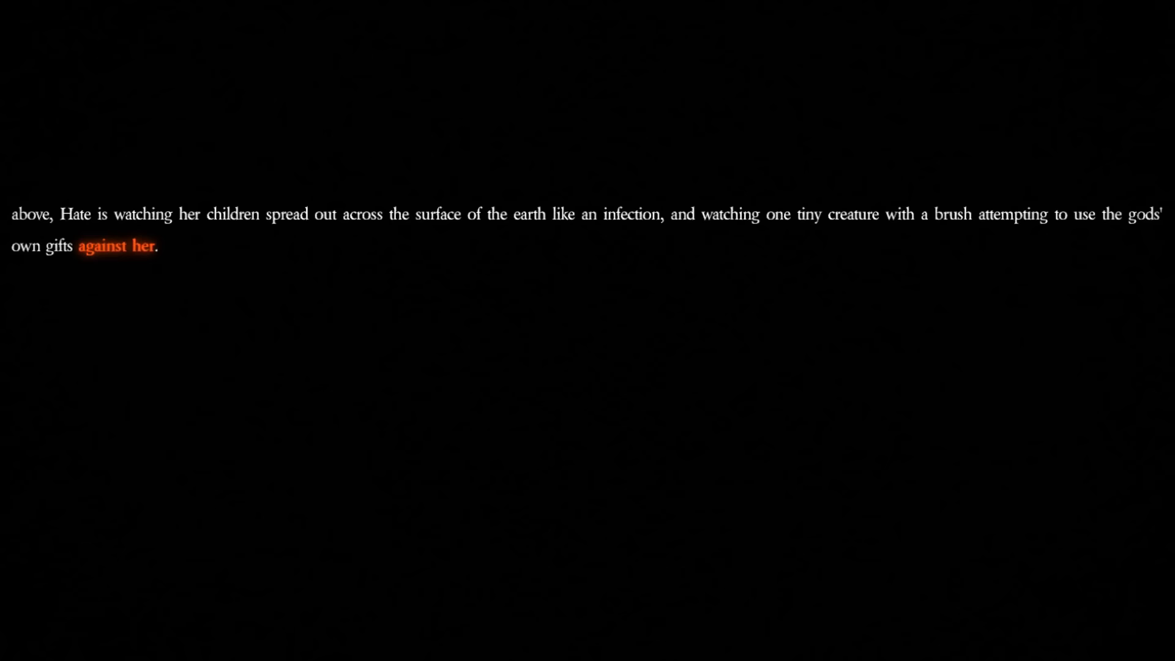
pyautogui.click(116, 245)
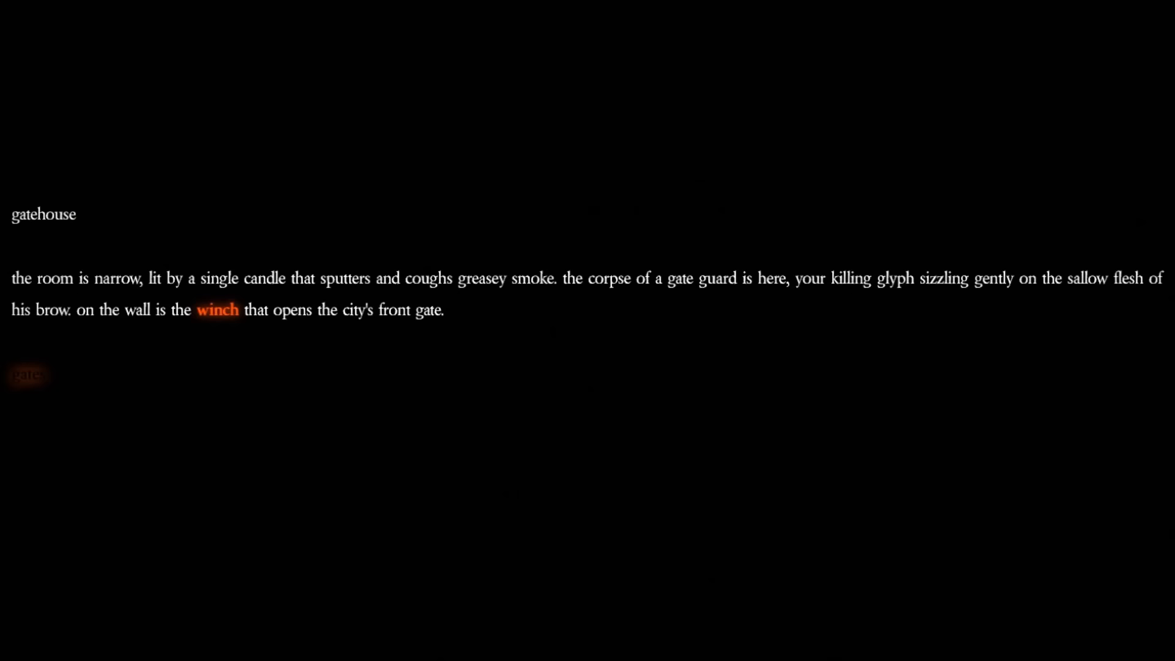
pyautogui.click(217, 309)
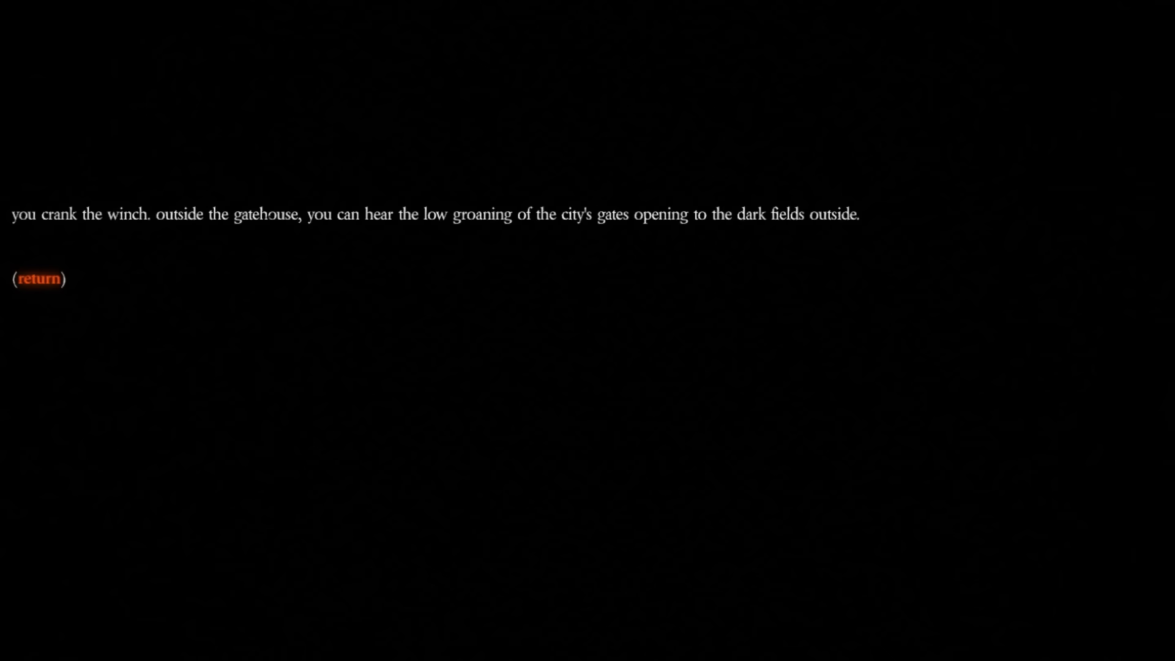
pyautogui.click(39, 278)
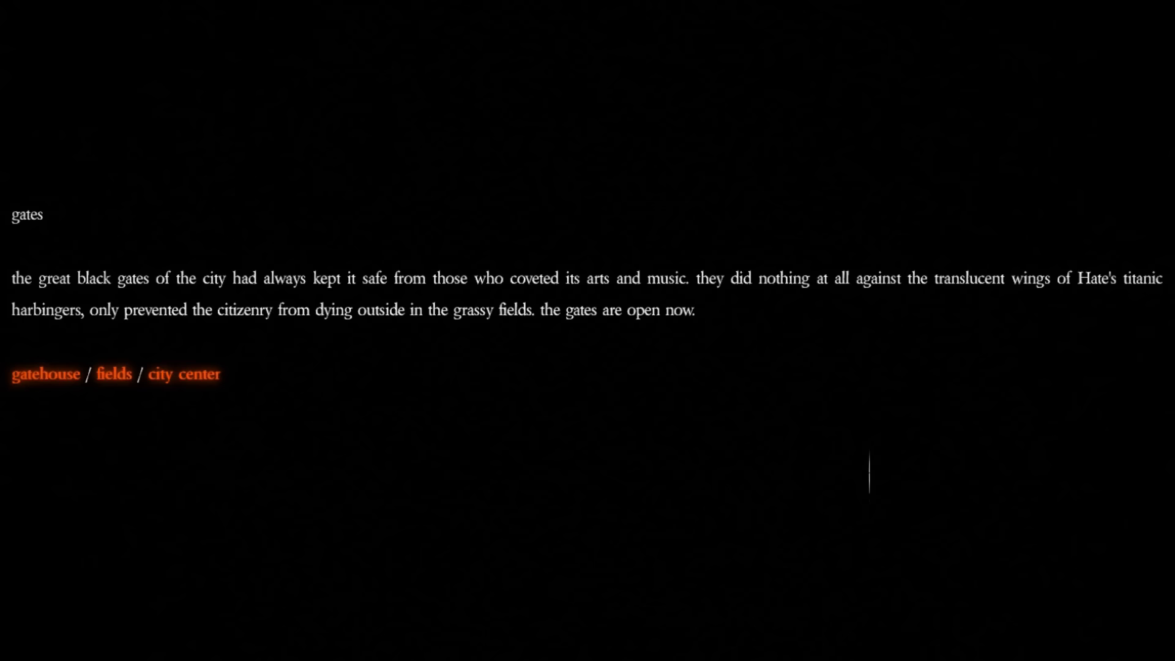
pyautogui.click(183, 374)
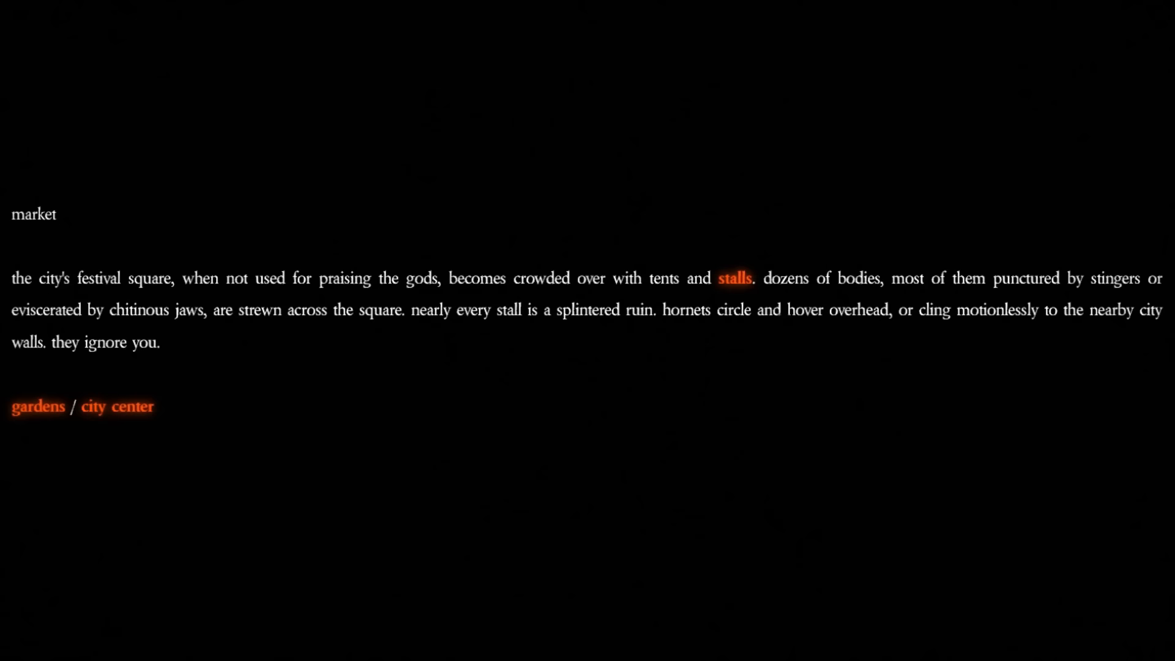
# Take a brush from the brushmaker's market stall and return to the market.
pyautogui.click(735, 278)
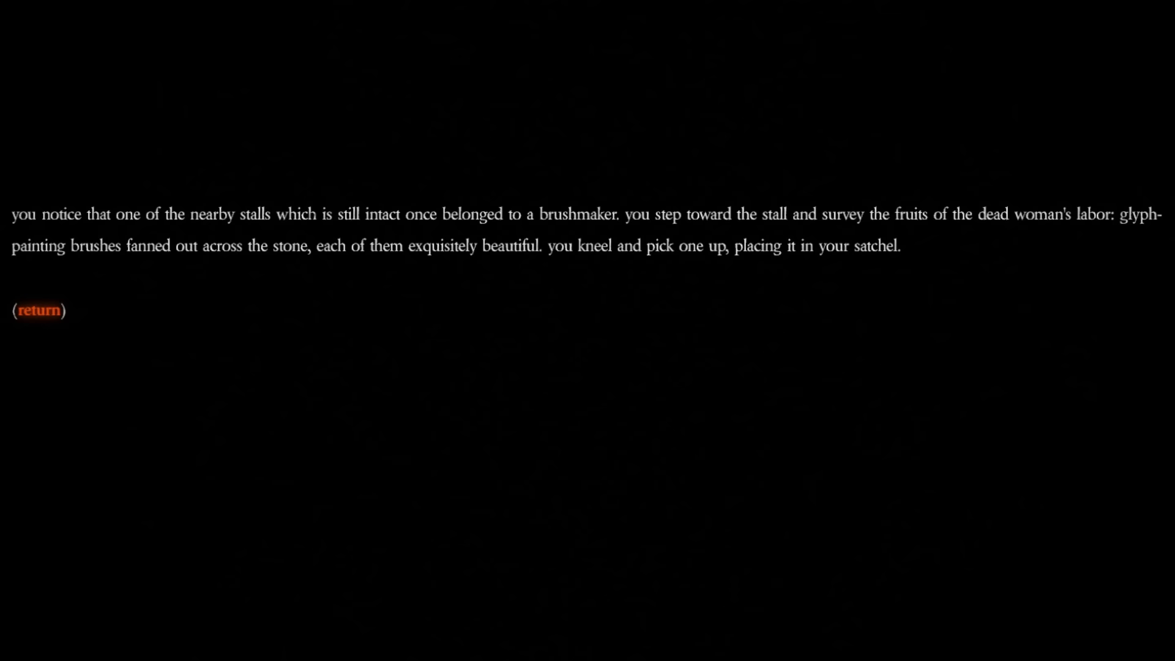
pyautogui.click(38, 310)
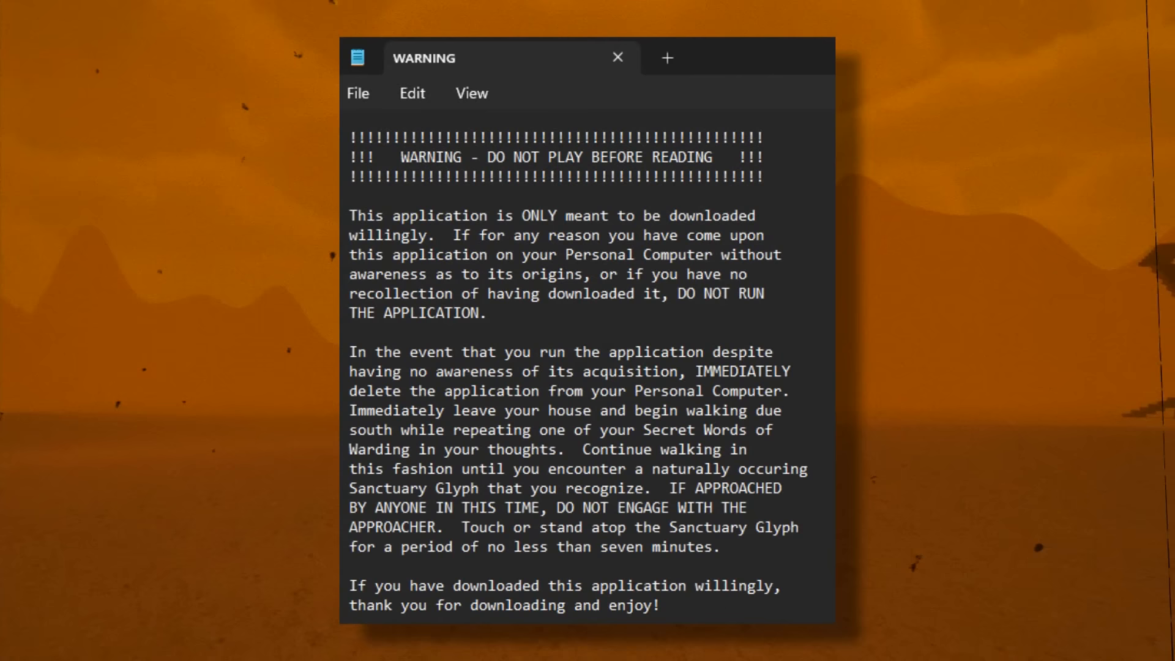
# Close the WARNING note in Notepad after reading it.
pyautogui.click(617, 57)
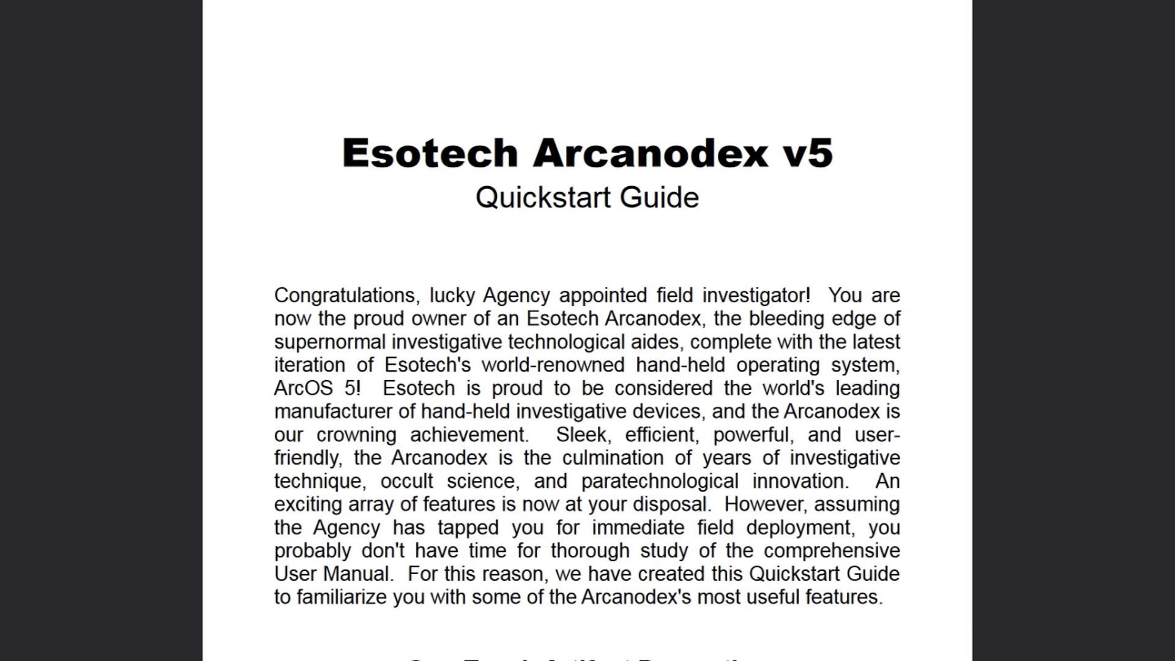
# Scroll down through the Arcanodex v5 Quickstart Guide introduction.
pyautogui.scroll(-3)
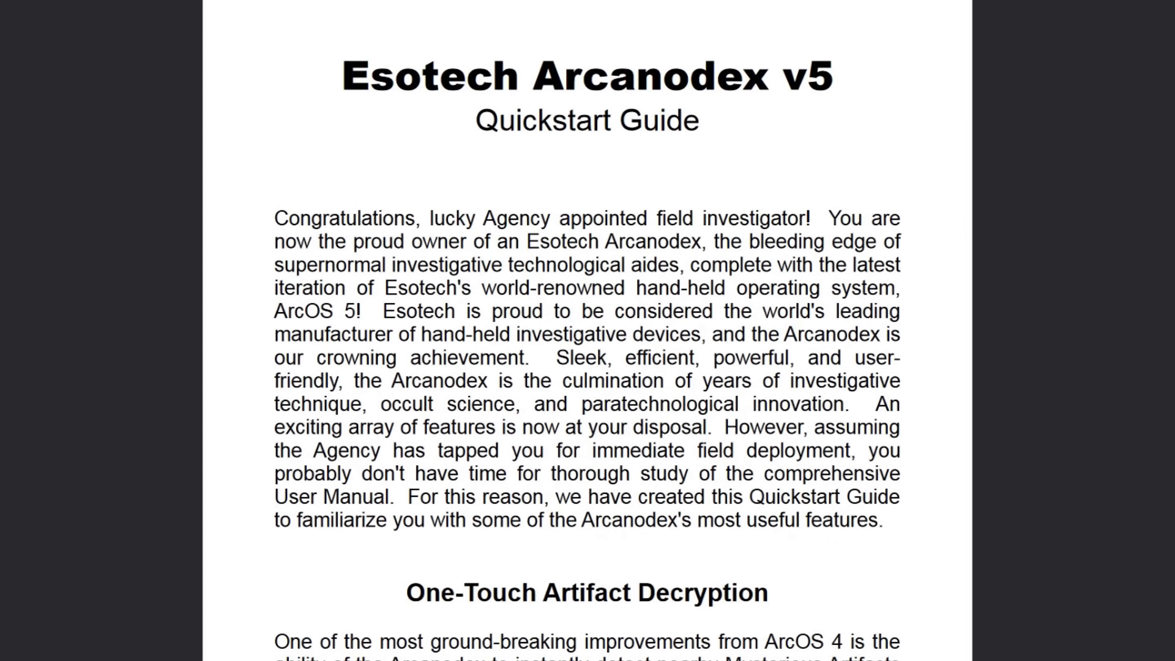
pyautogui.scroll(-3)
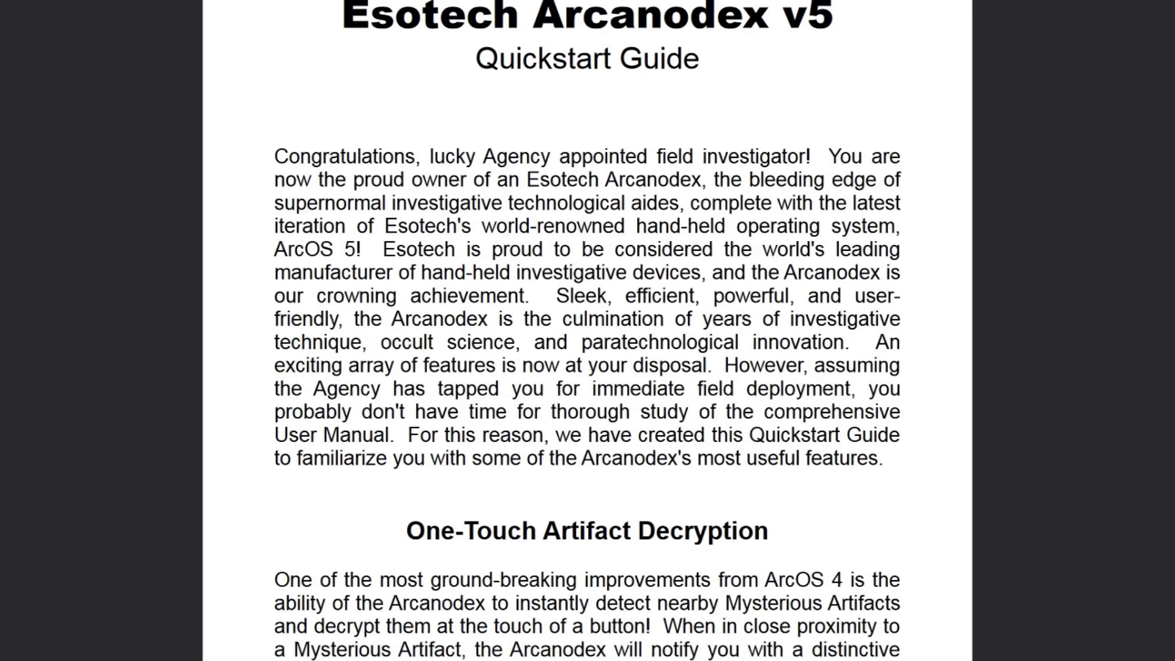
pyautogui.scroll(-3)
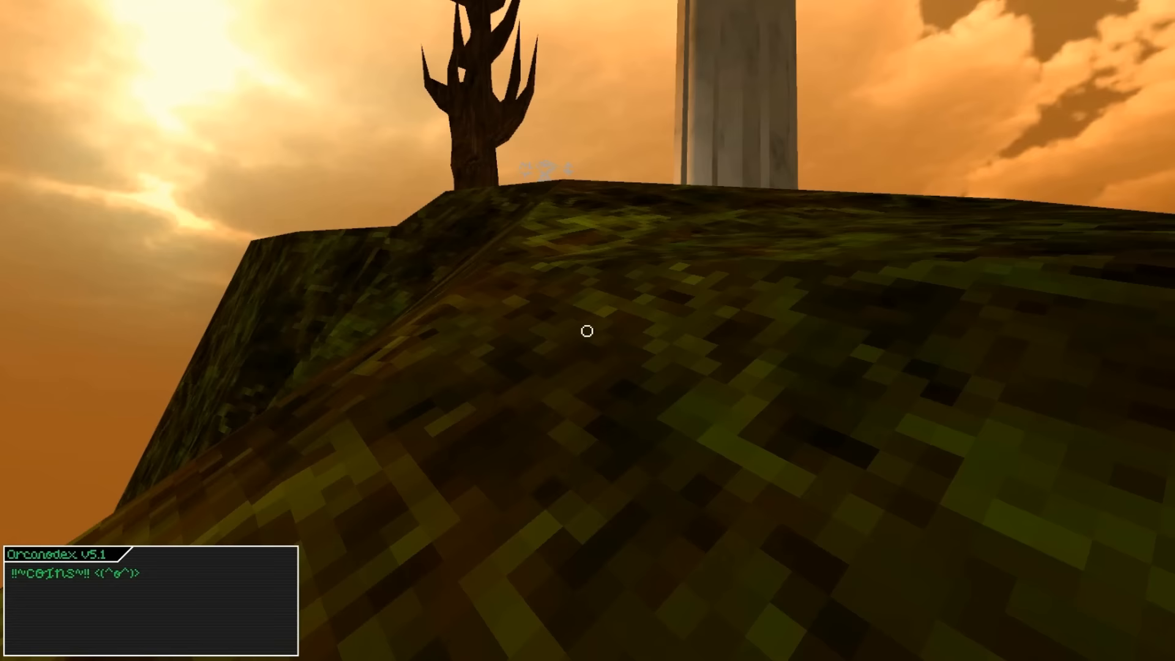
pyautogui.moveTo(588, 332)
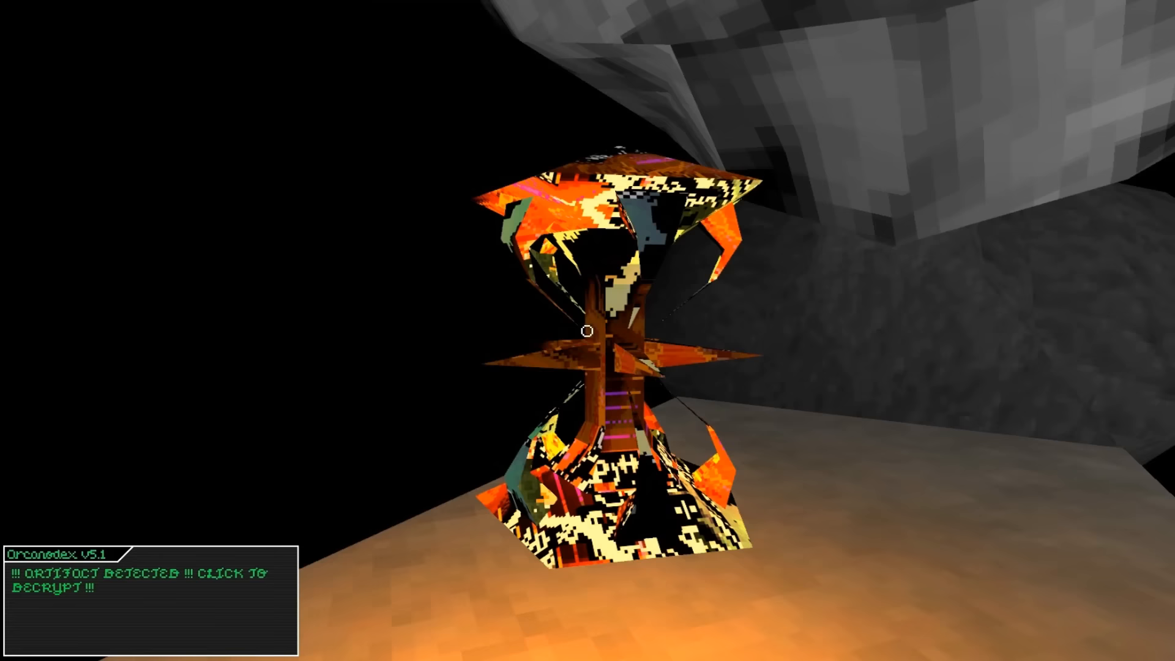
pyautogui.click(587, 331)
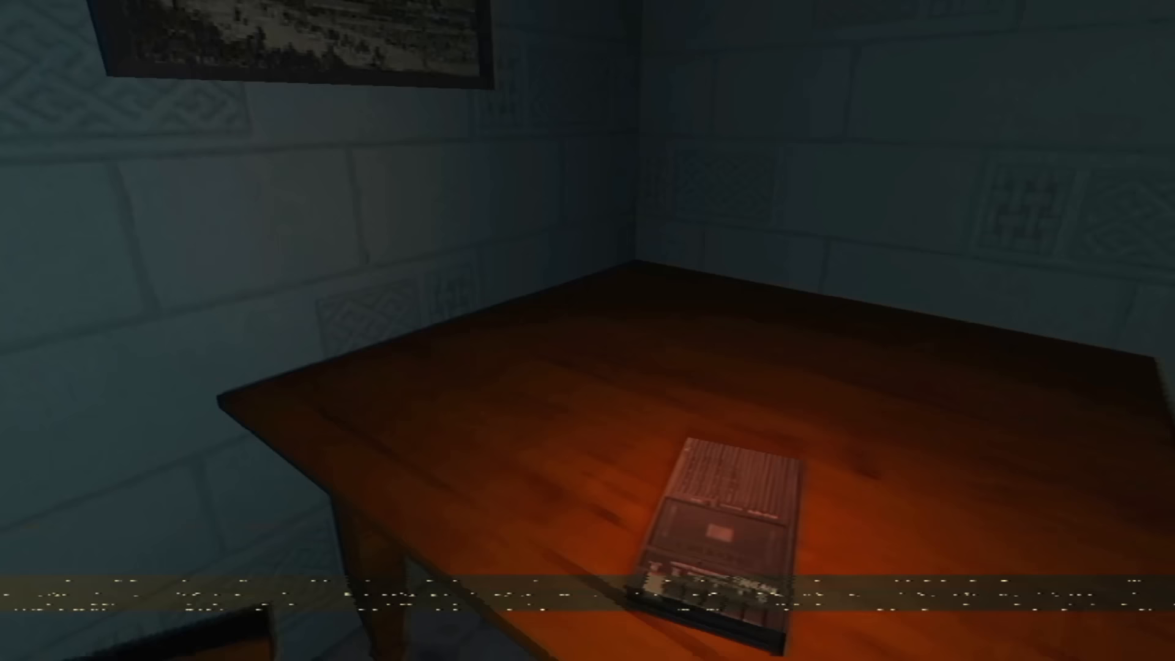
pyautogui.moveTo(588, 330)
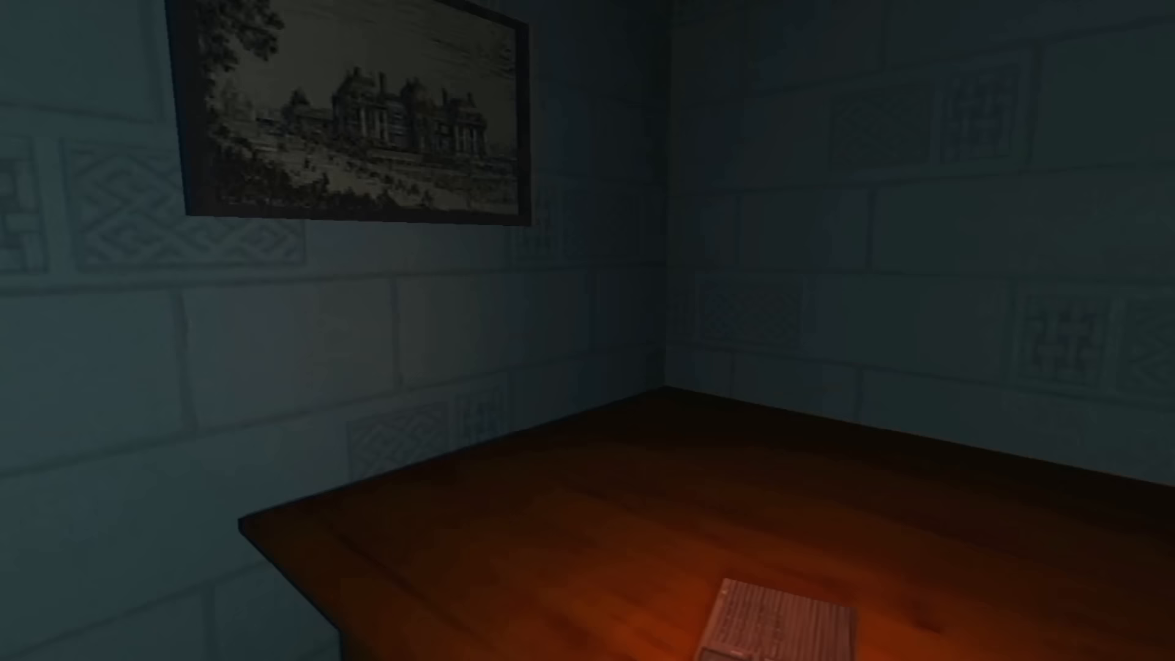